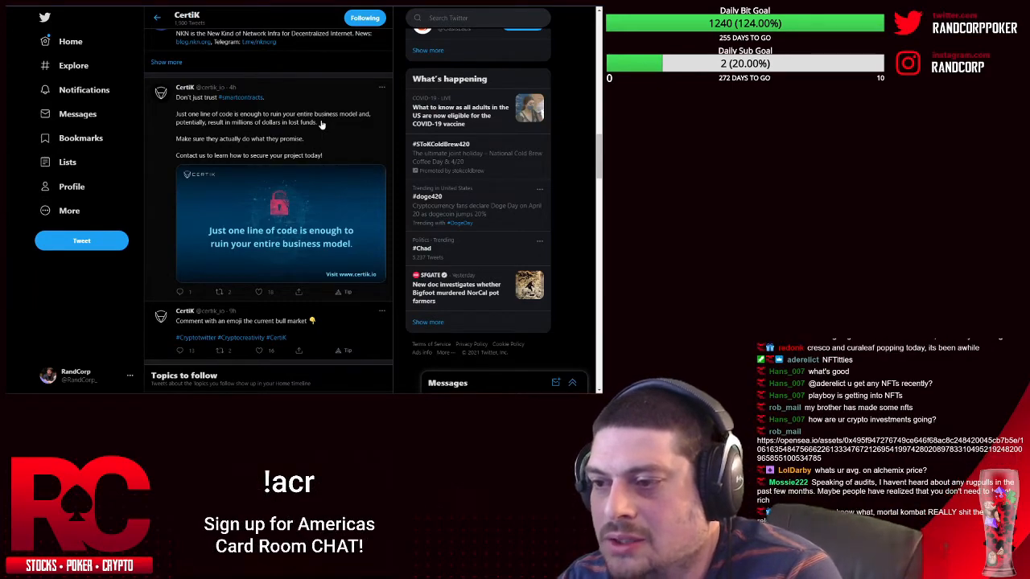
Step: Scroll the Twitter feed to CertiK's promoted tweet leading to the CertiK homepage
scroll("down", 3)
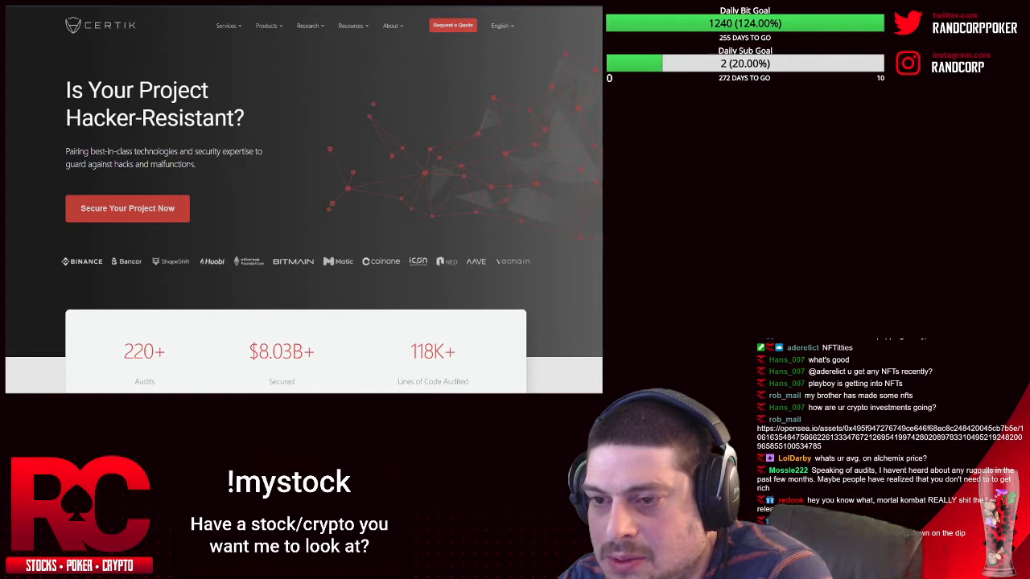
mouse_move(208, 174)
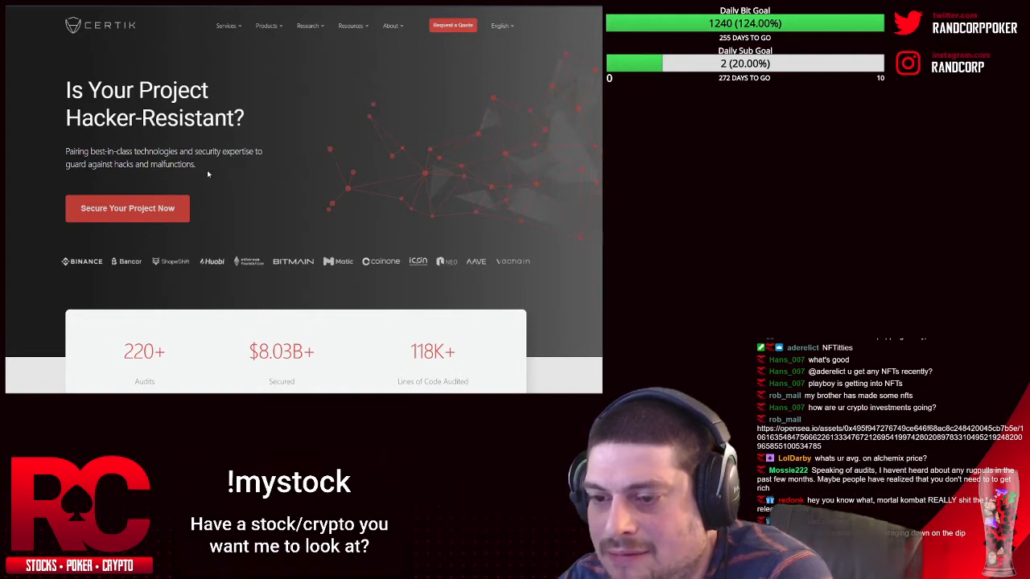
Step: Scroll the homepage to 'Don't Compromise on Security' and follow Learn More under Security Audits
scroll("down", 3)
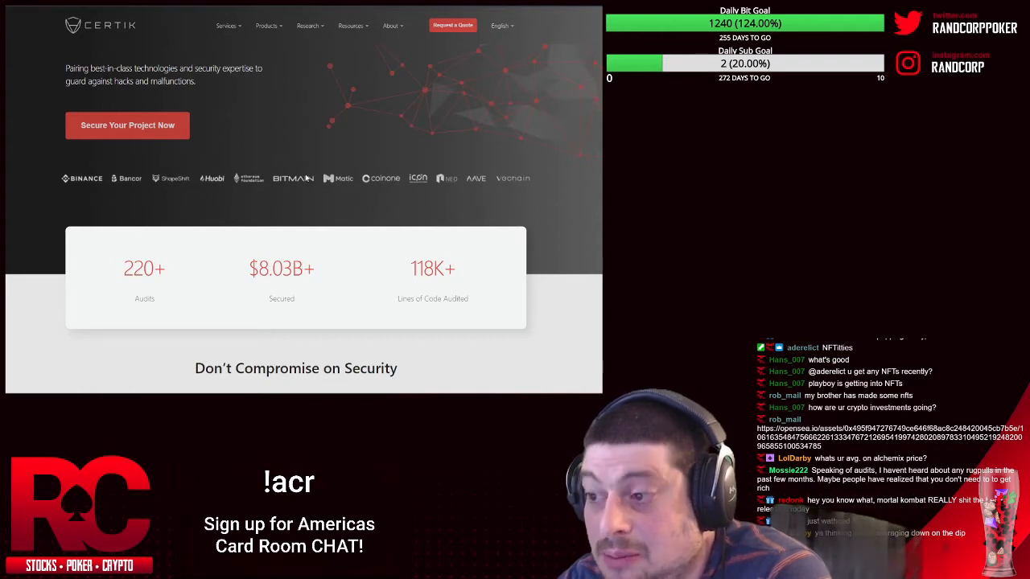
mouse_move(449, 178)
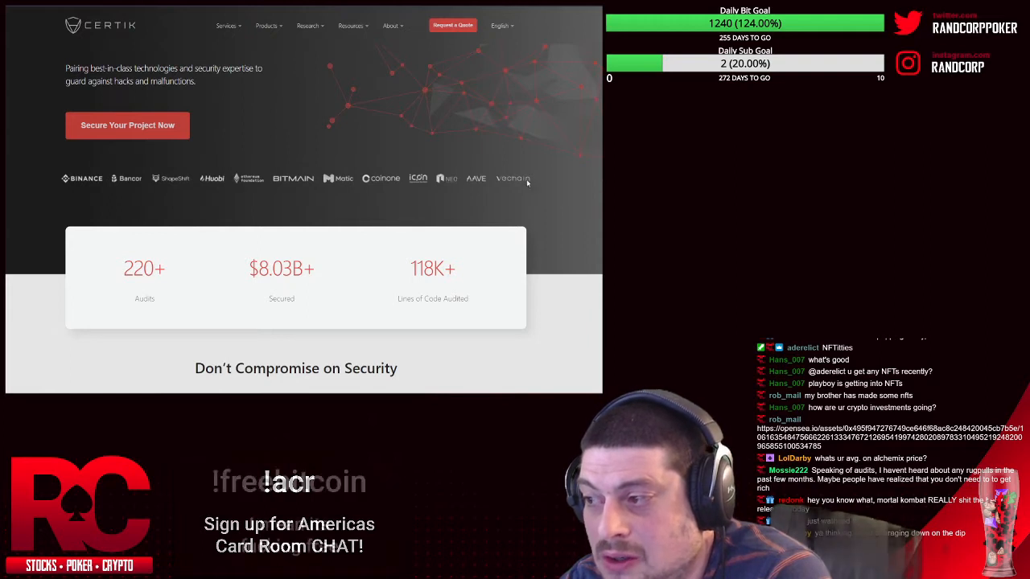
scroll("down", 3)
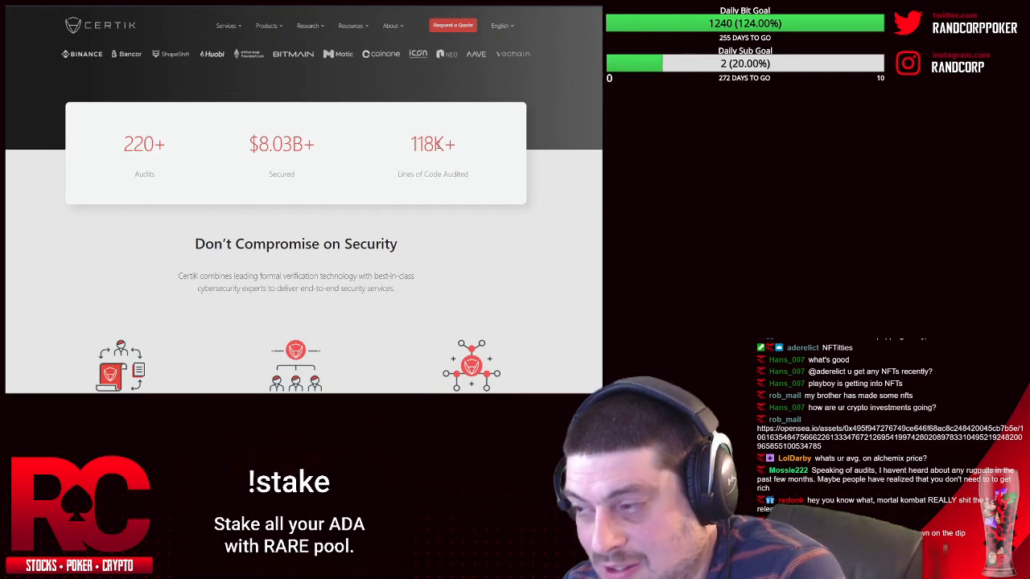
scroll("down", 3)
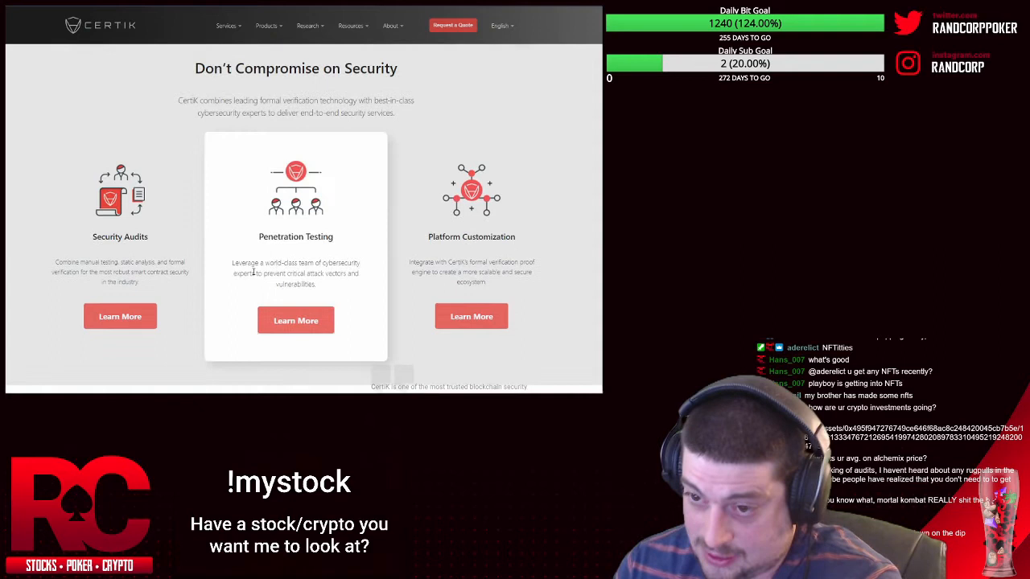
scroll("down", 3)
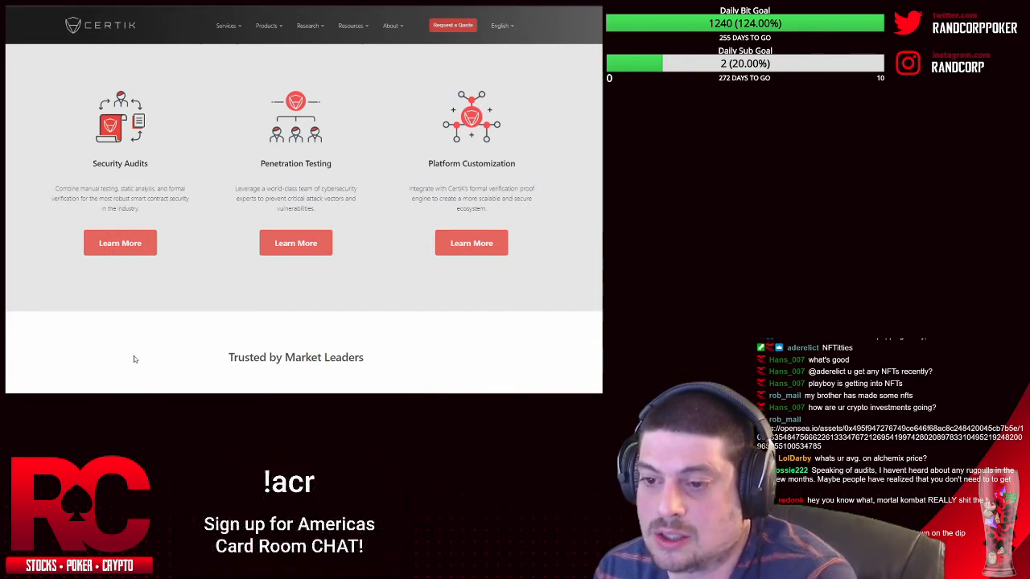
mouse_move(211, 324)
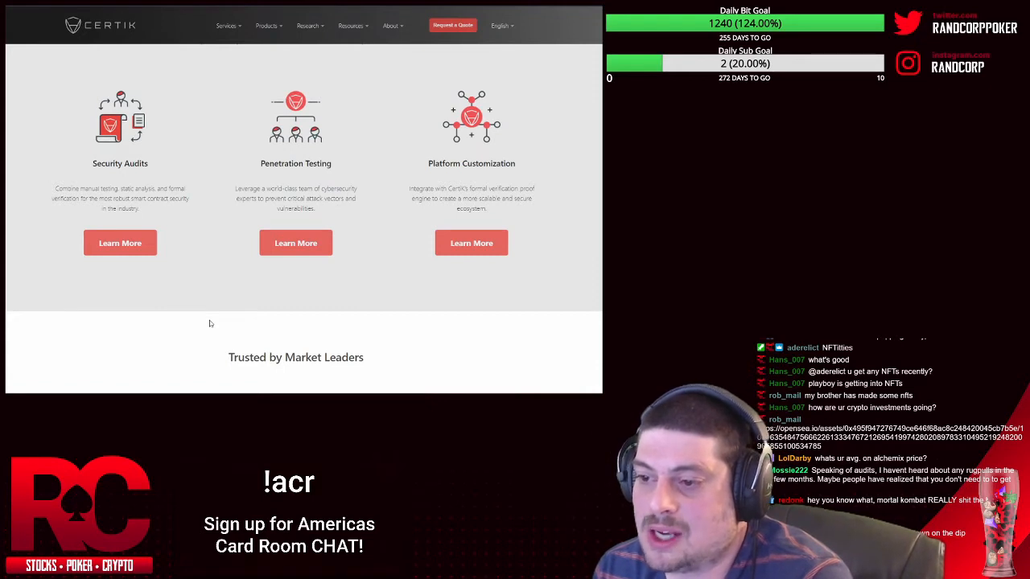
mouse_move(260, 331)
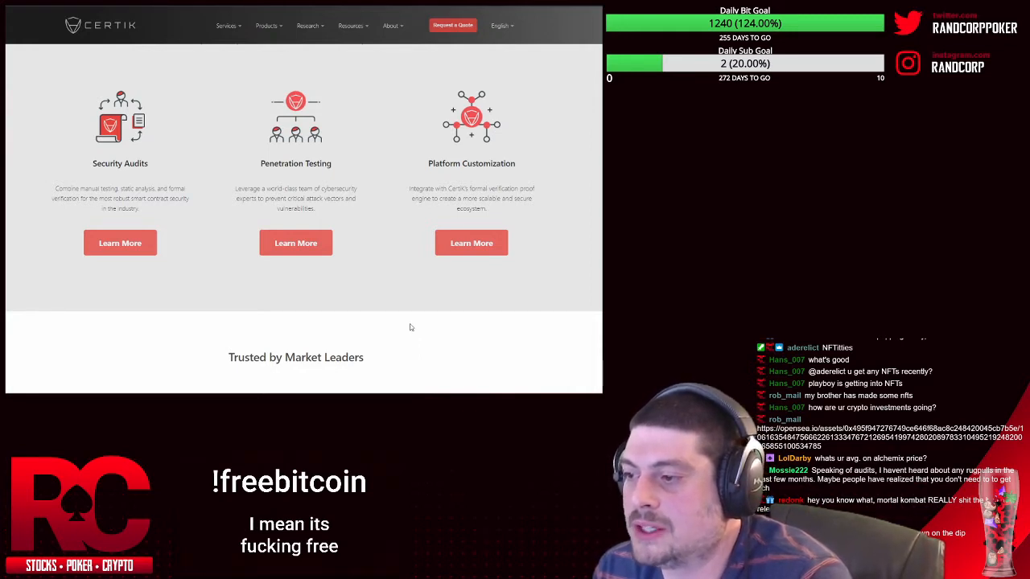
scroll("down", 3)
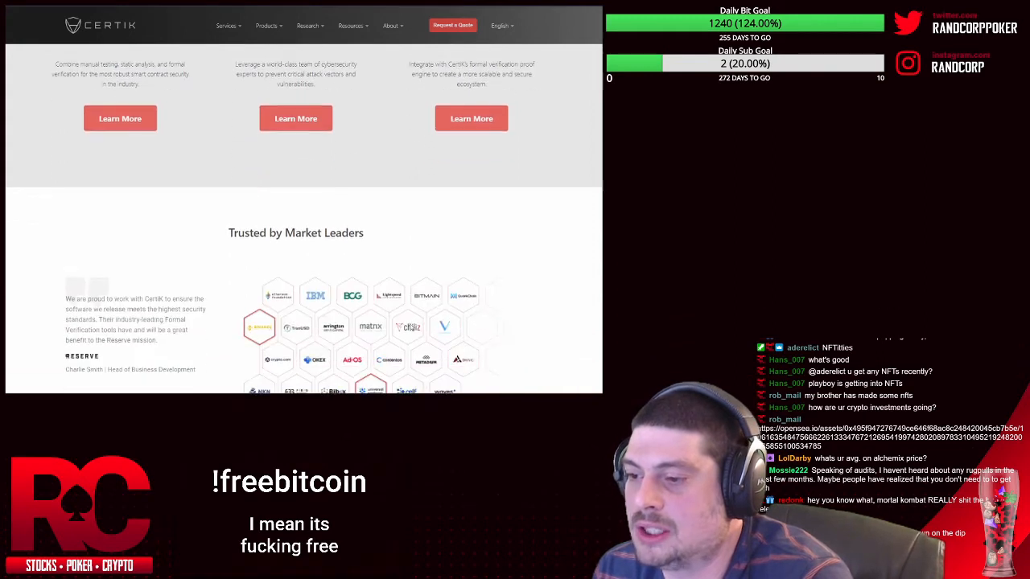
scroll("down", 3)
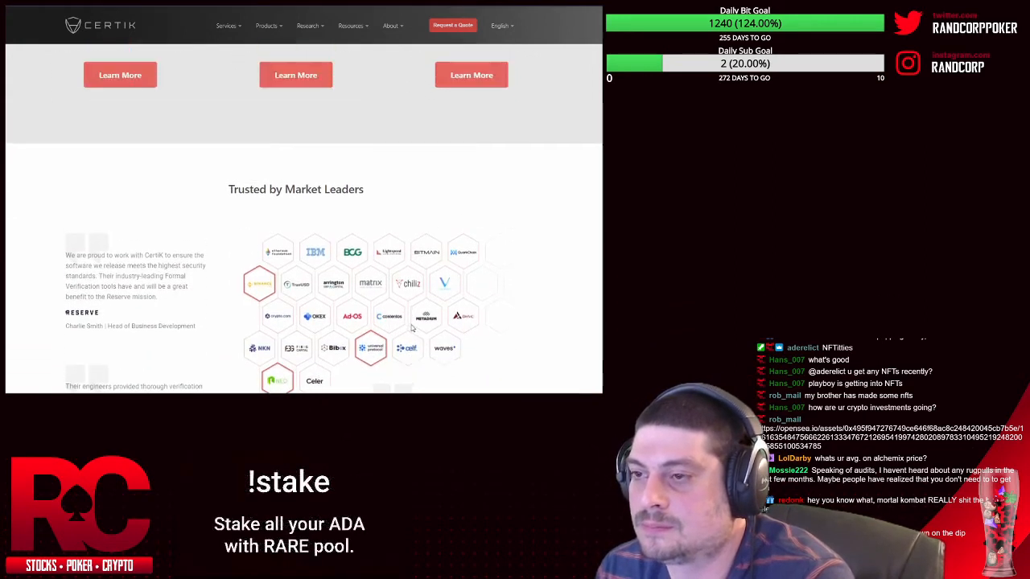
scroll("up", 3)
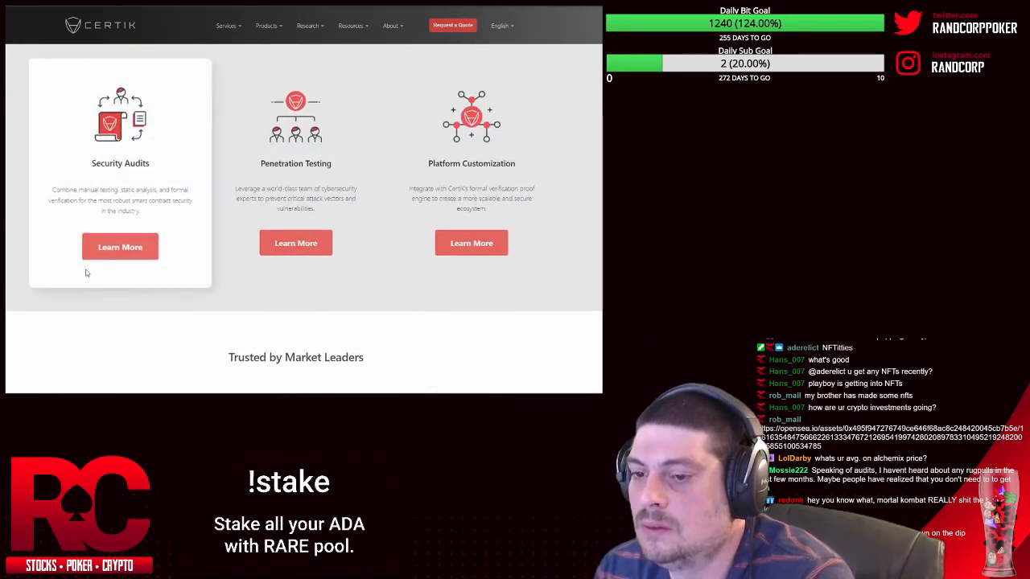
left_click(119, 248)
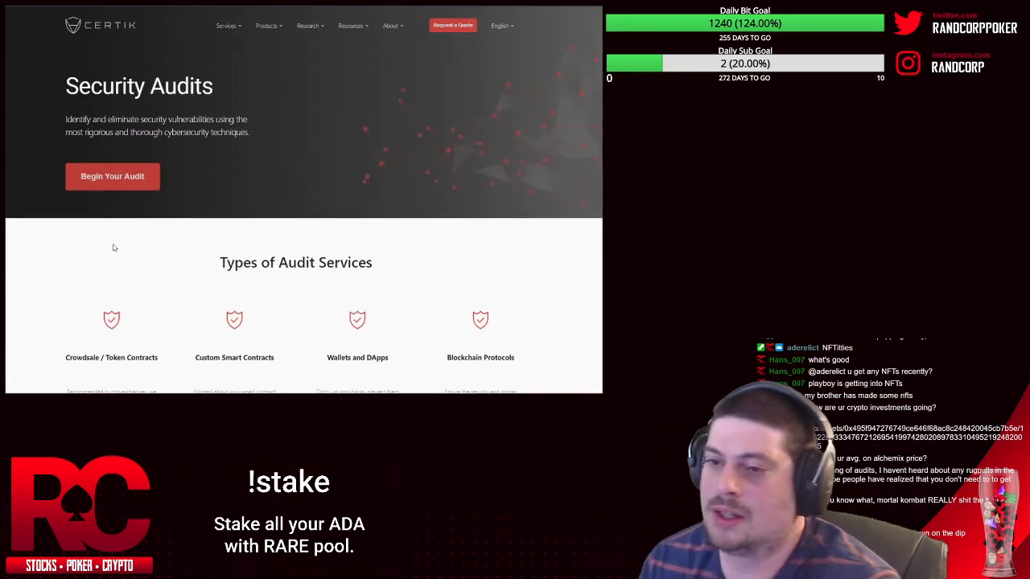
Step: Scroll past the Clients & Partners logos to the Why Choose CertiK advantages and Audit Process
scroll("down", 3)
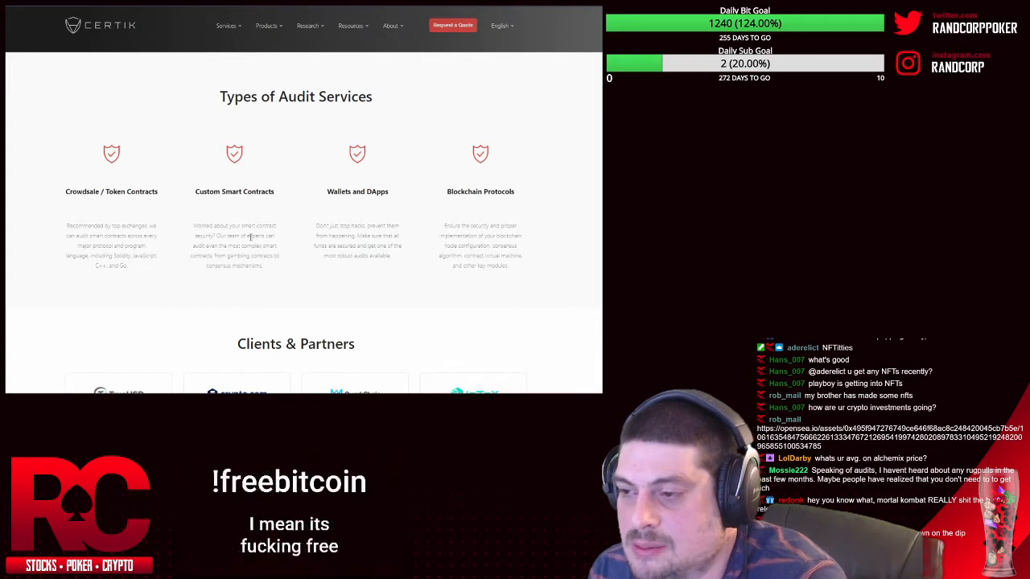
scroll("down", 3)
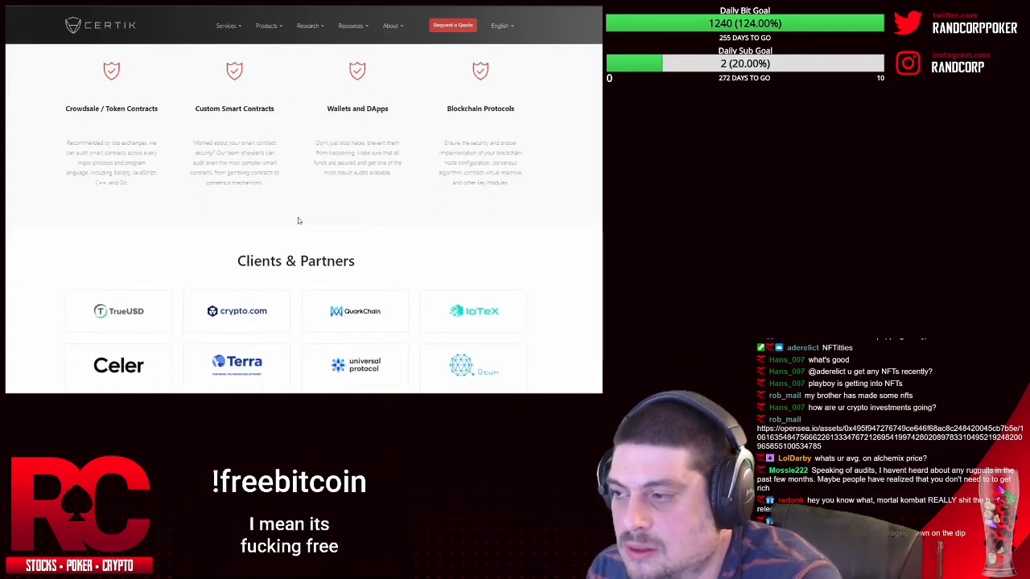
scroll("down", 3)
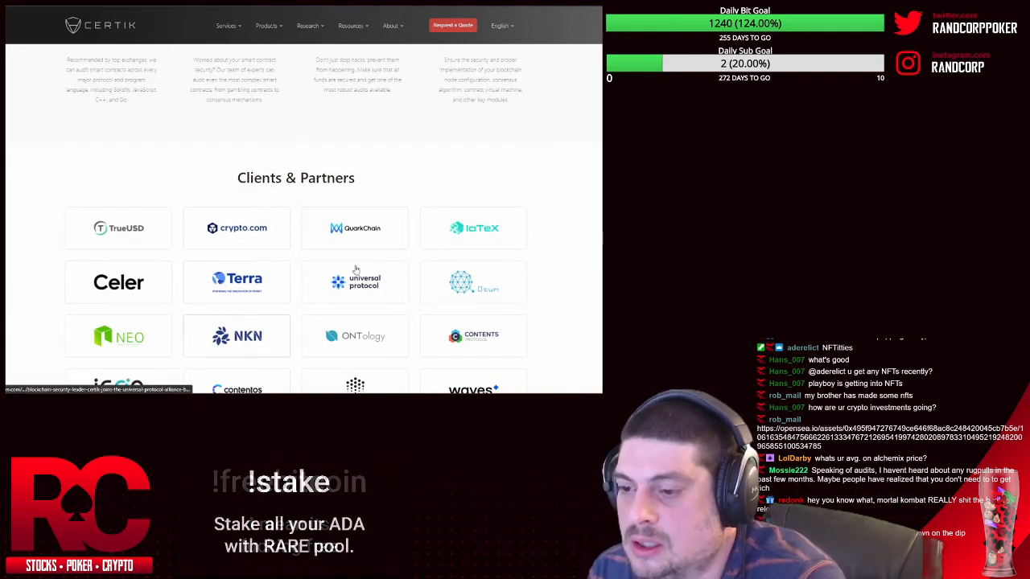
scroll("down", 3)
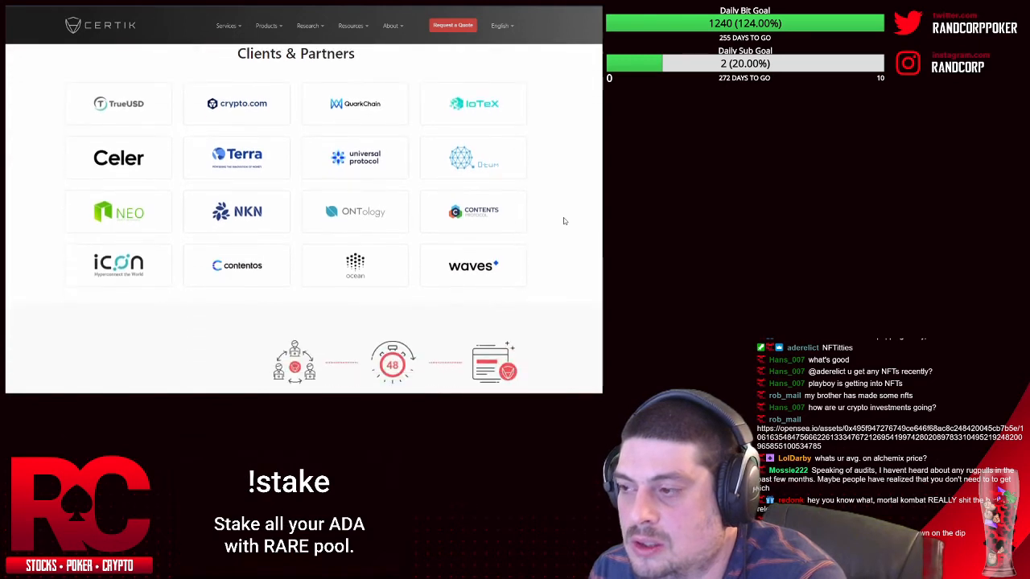
mouse_move(551, 221)
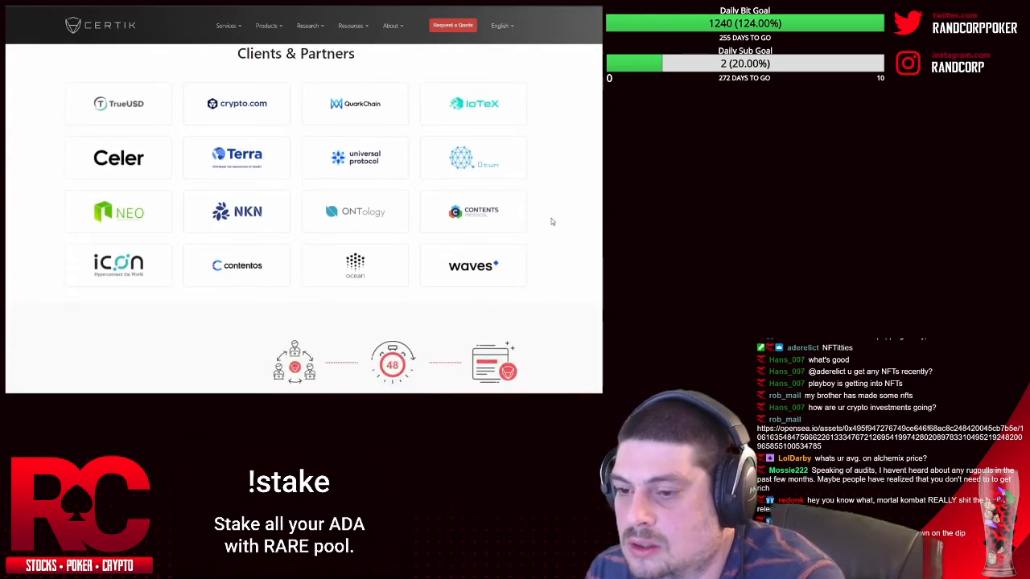
scroll("down", 3)
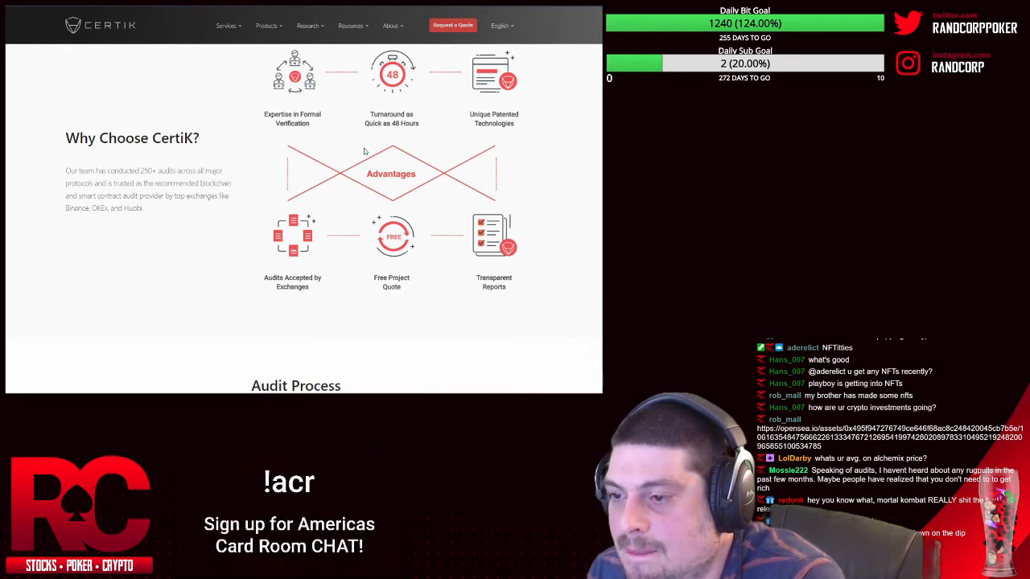
mouse_move(279, 122)
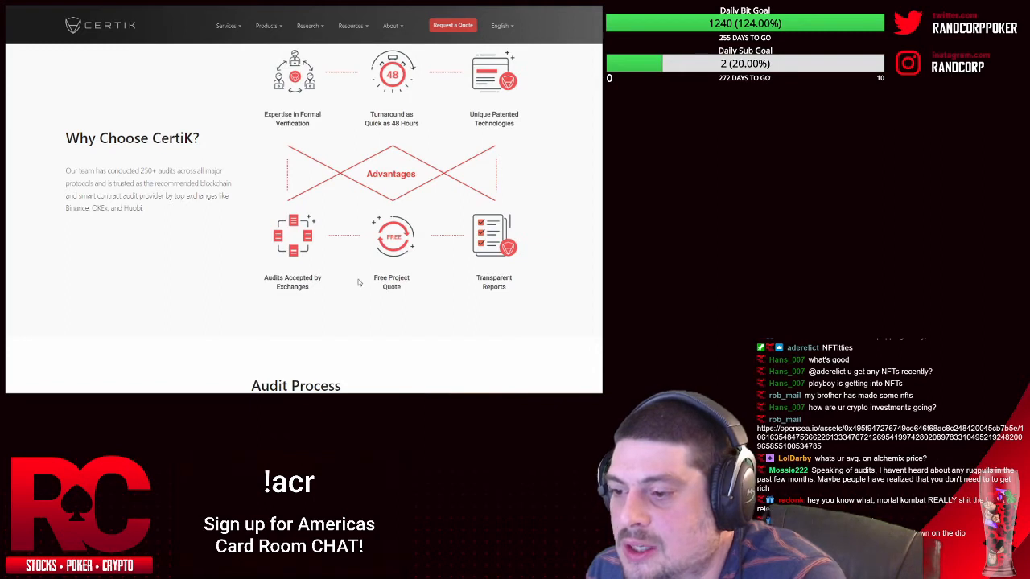
scroll("down", 3)
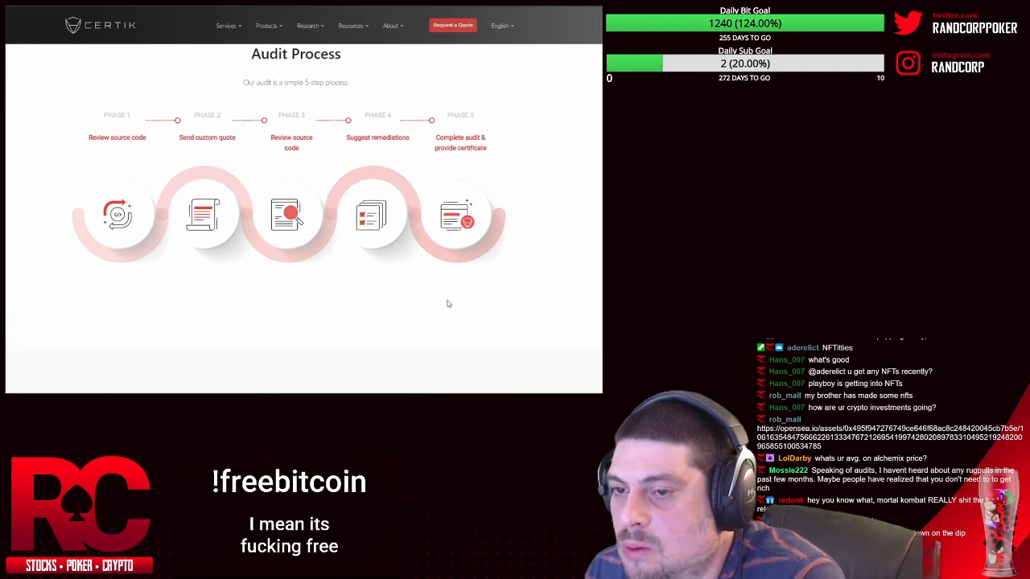
mouse_move(133, 158)
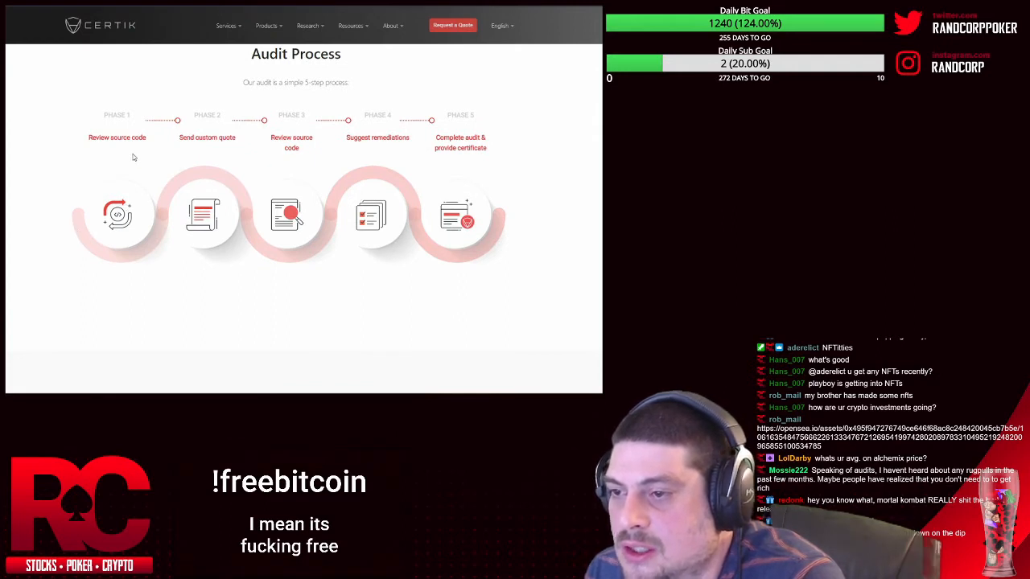
mouse_move(350, 161)
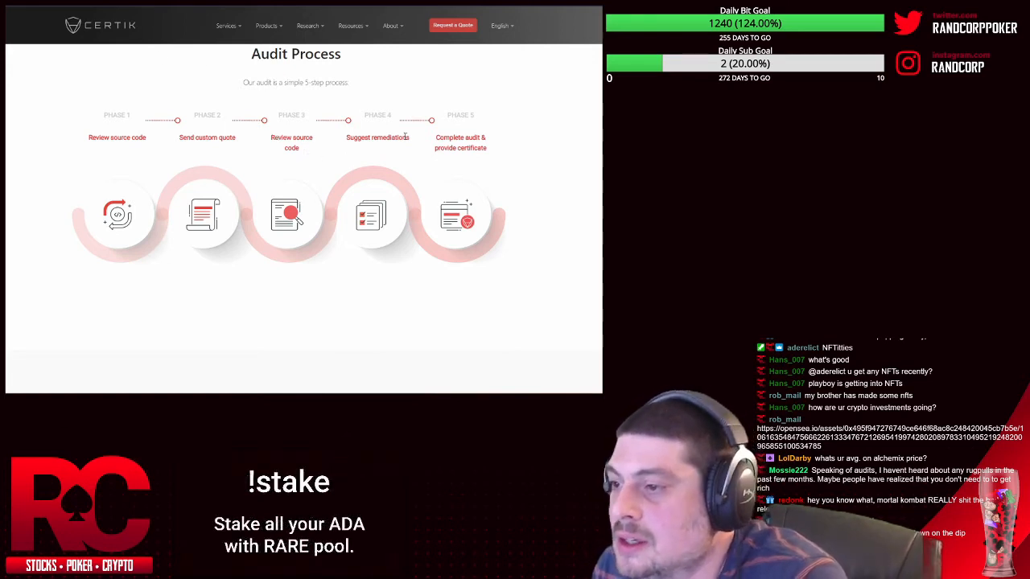
mouse_move(464, 164)
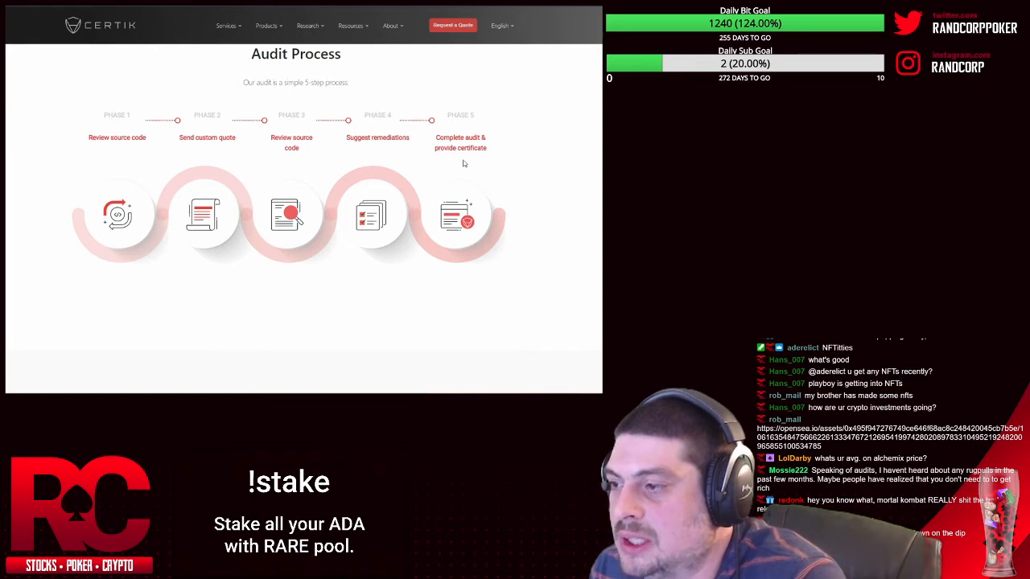
Step: Scroll past the five-phase Audit Process to the How Does It Work section
scroll("down", 3)
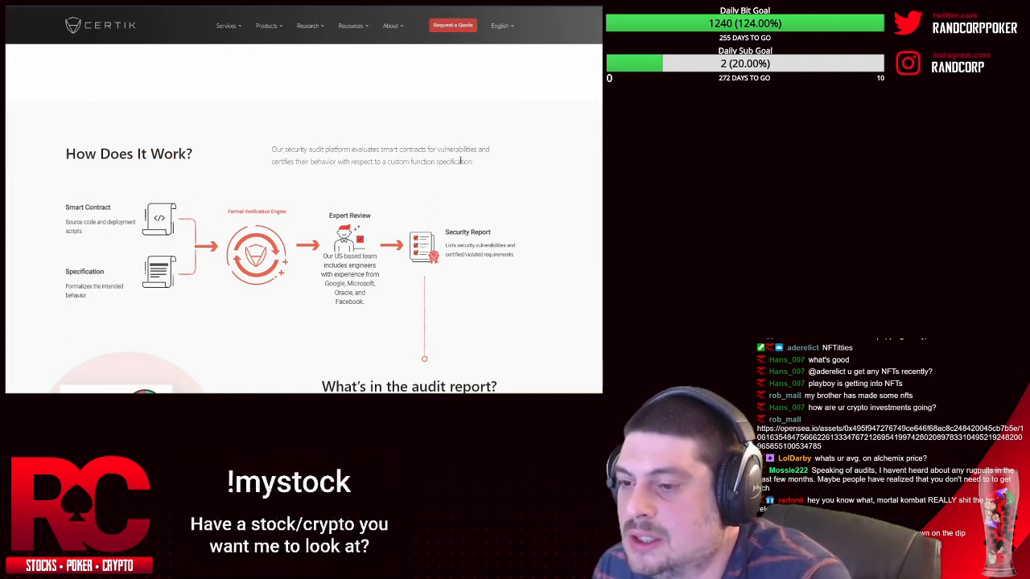
Step: Scroll to the 'What's in the audit report?' section with its sample report and the FAQ below
scroll("down", 3)
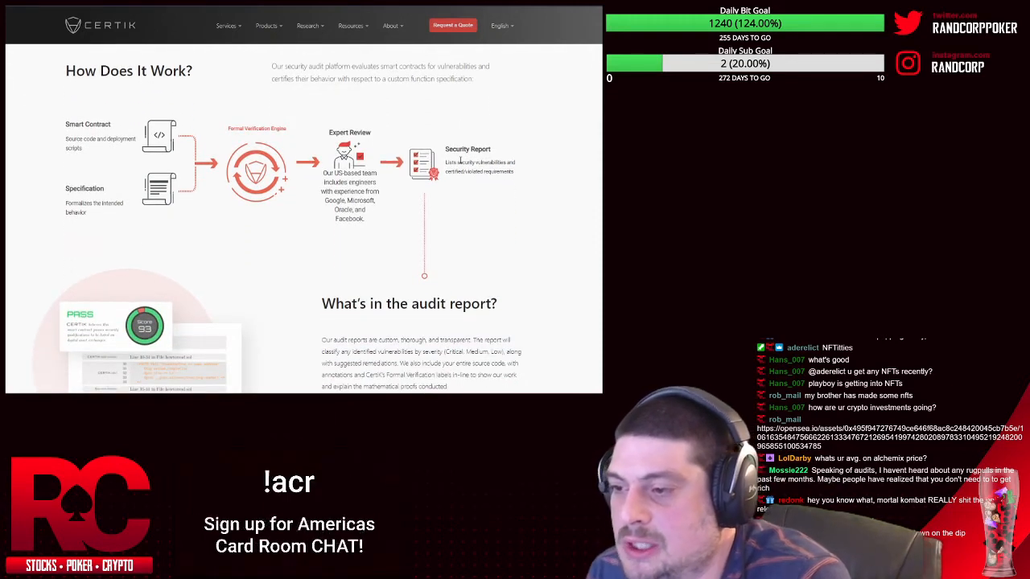
scroll("down", 3)
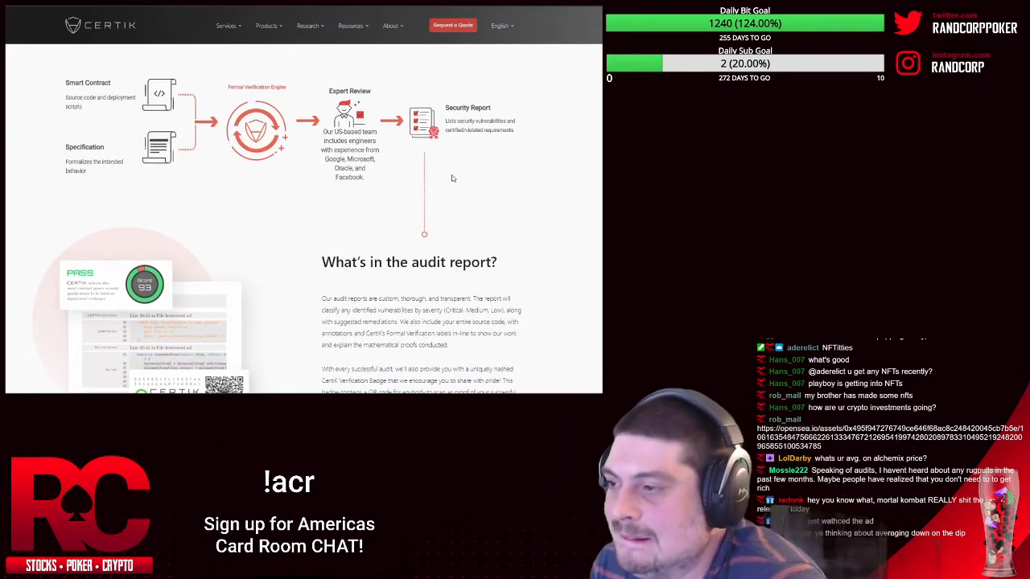
scroll("down", 3)
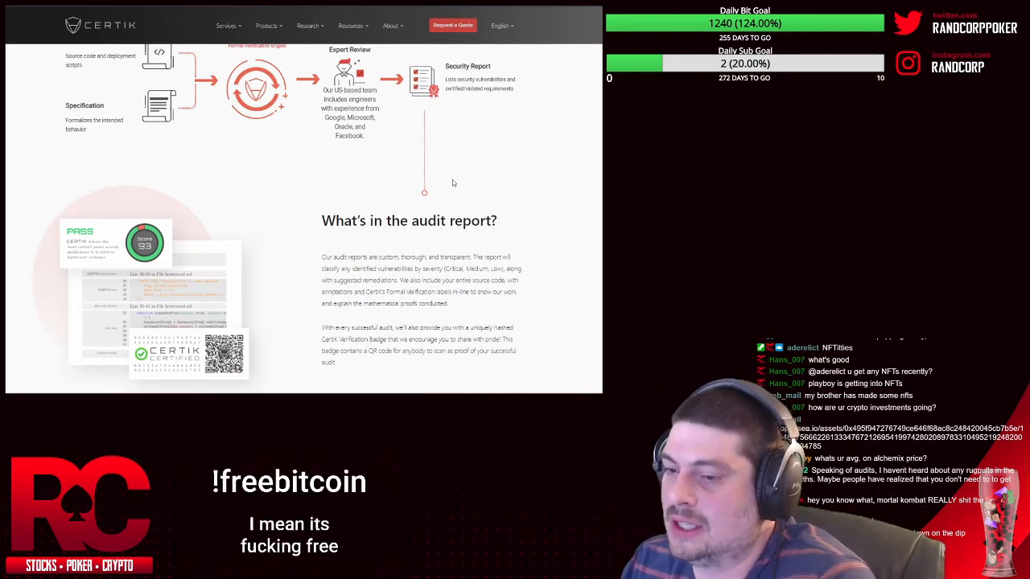
scroll("down", 3)
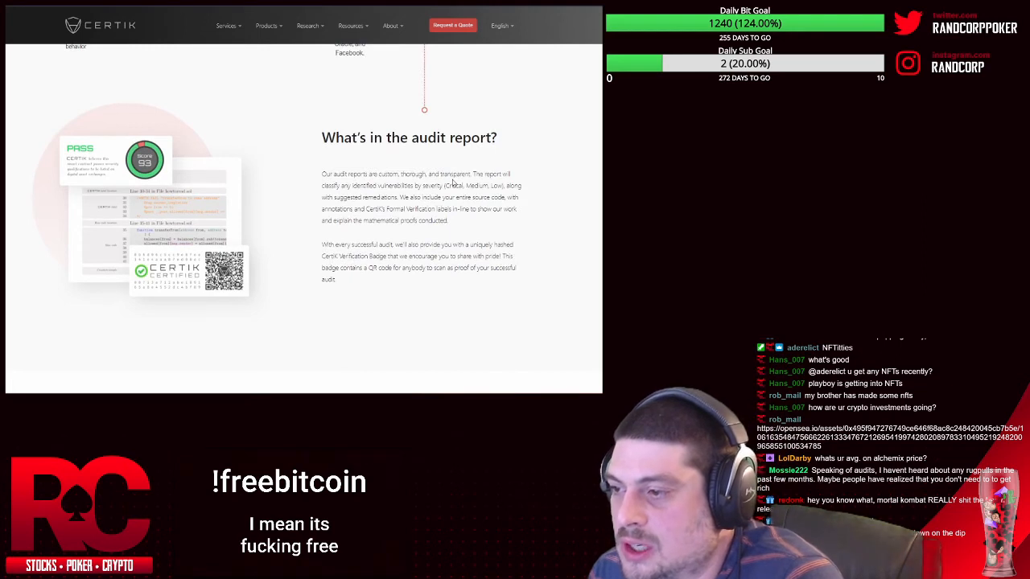
mouse_move(481, 180)
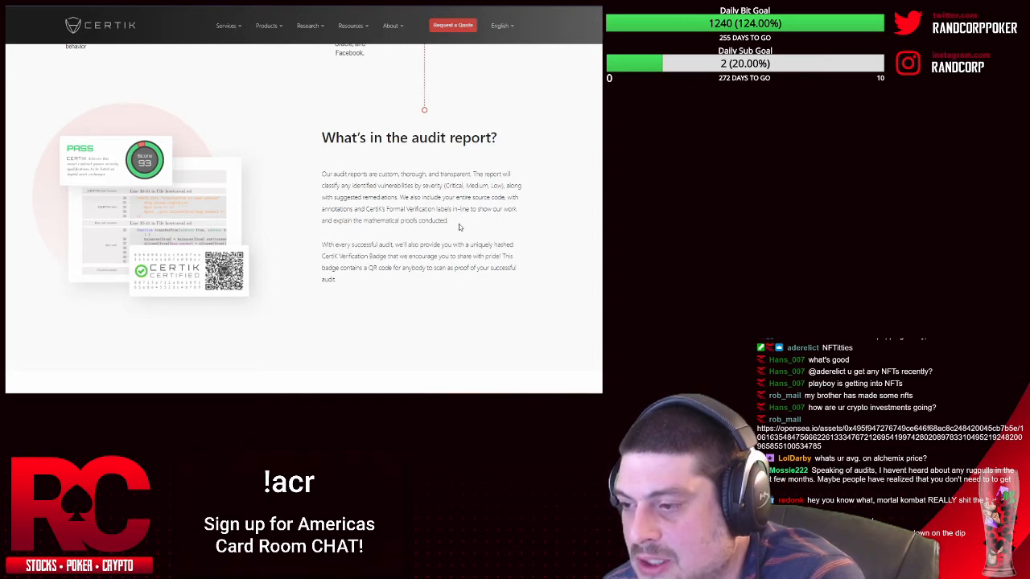
scroll("down", 3)
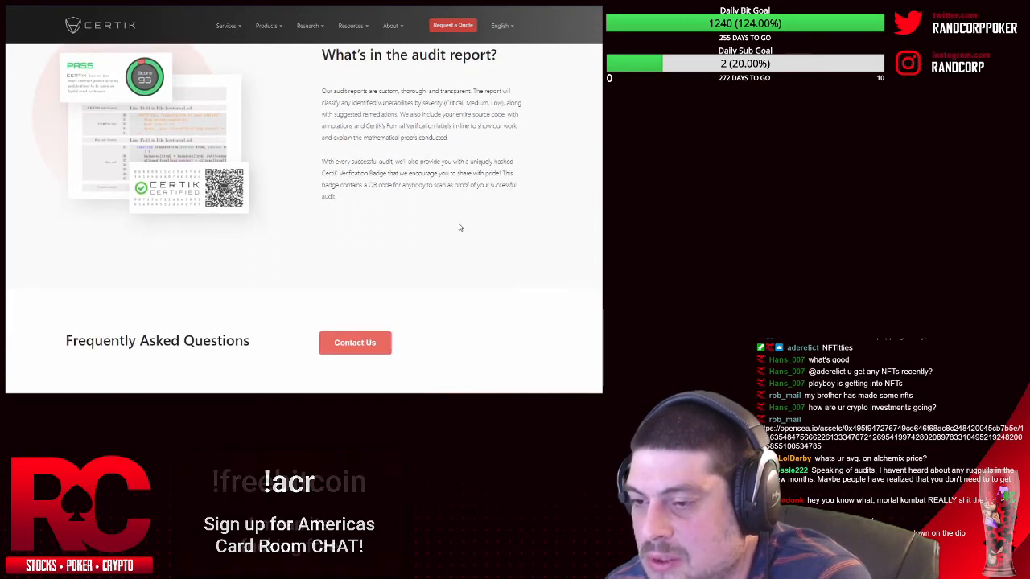
scroll("down", 3)
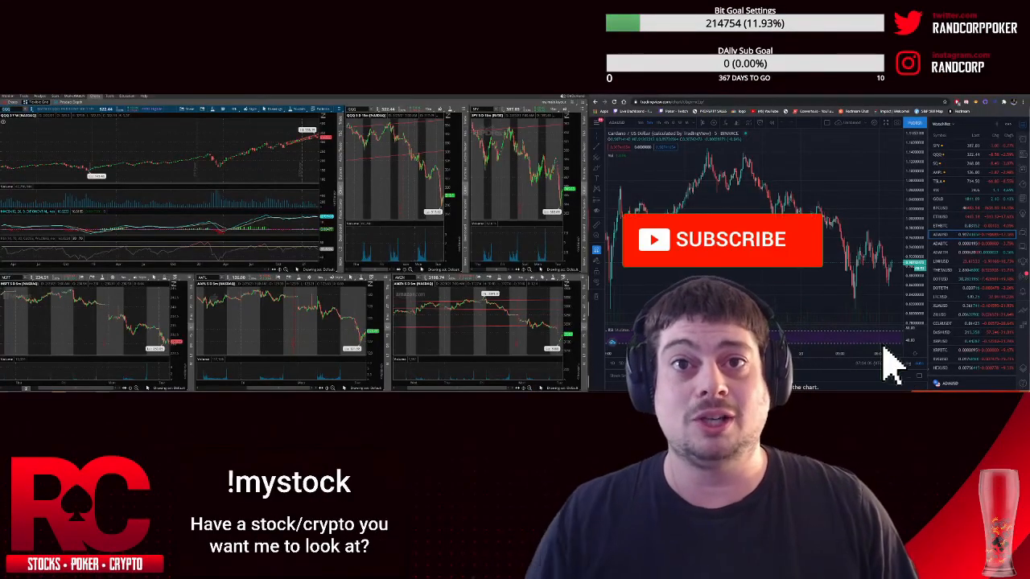
mouse_move(727, 276)
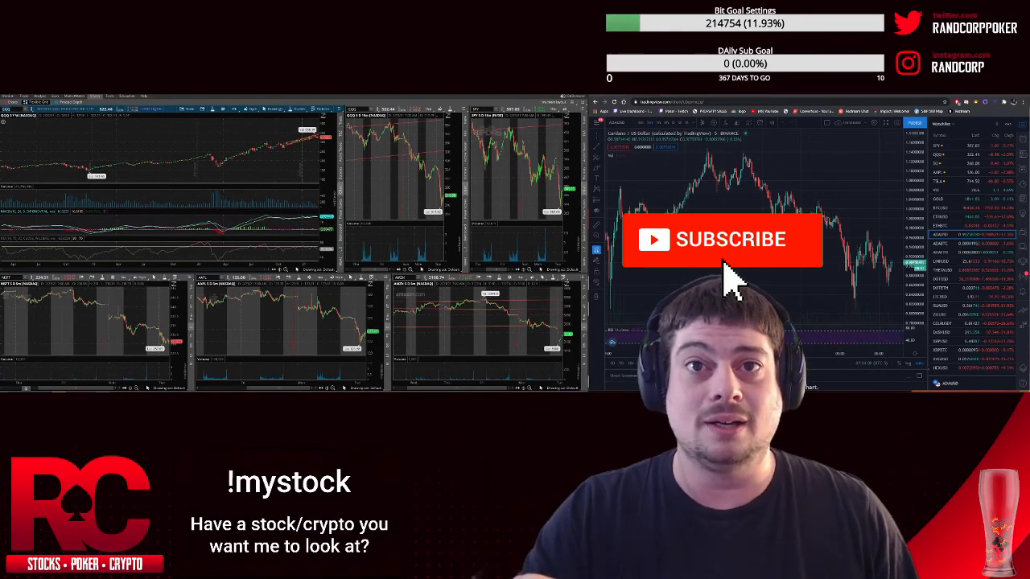
left_click(720, 238)
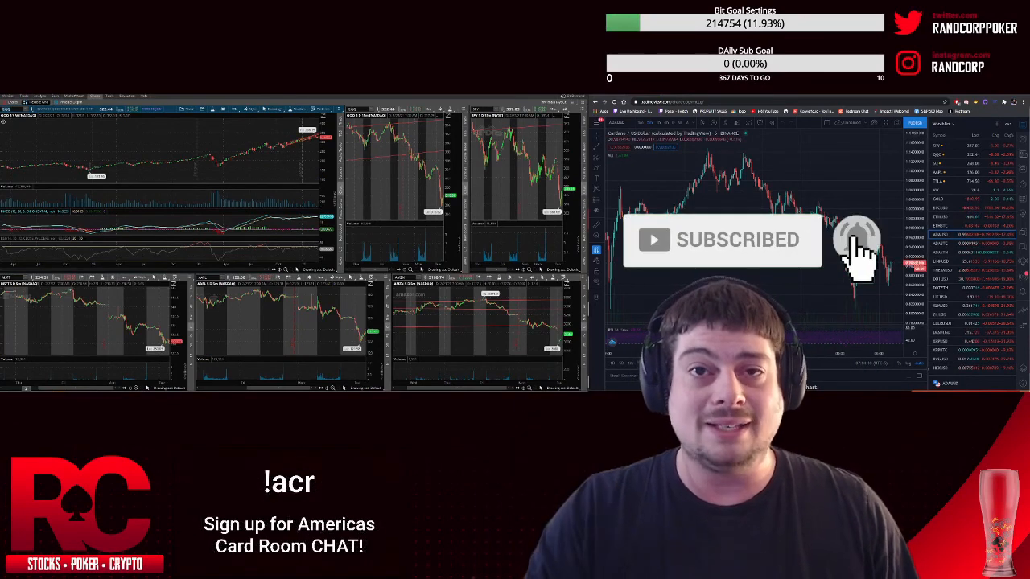